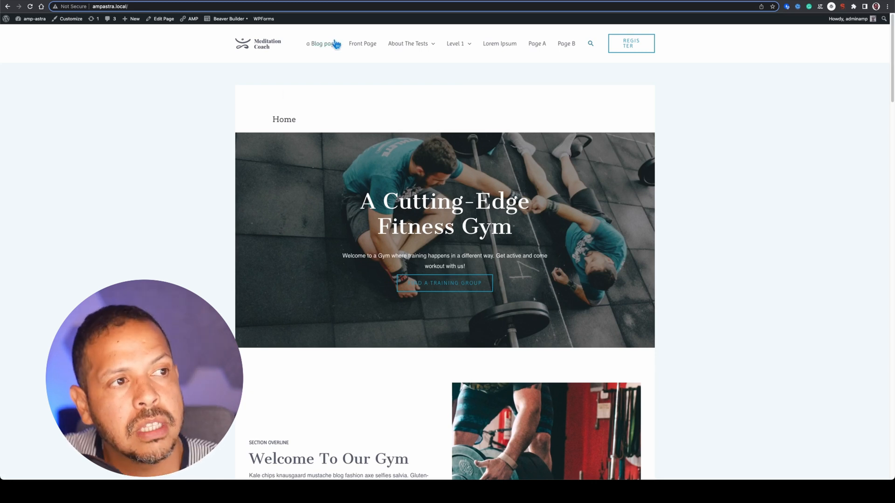
# Go to the Front Page from the navigation menu and review its carousel, video and flip box content
pyautogui.click(363, 44)
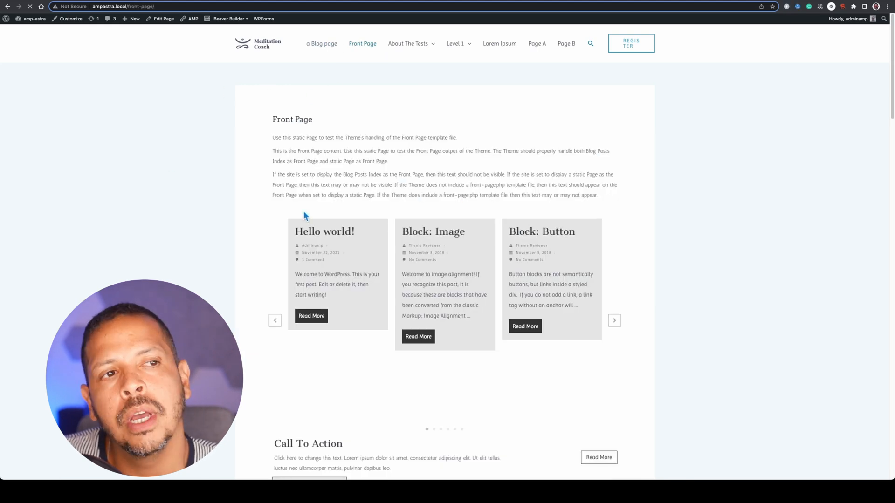
pyautogui.click(615, 320)
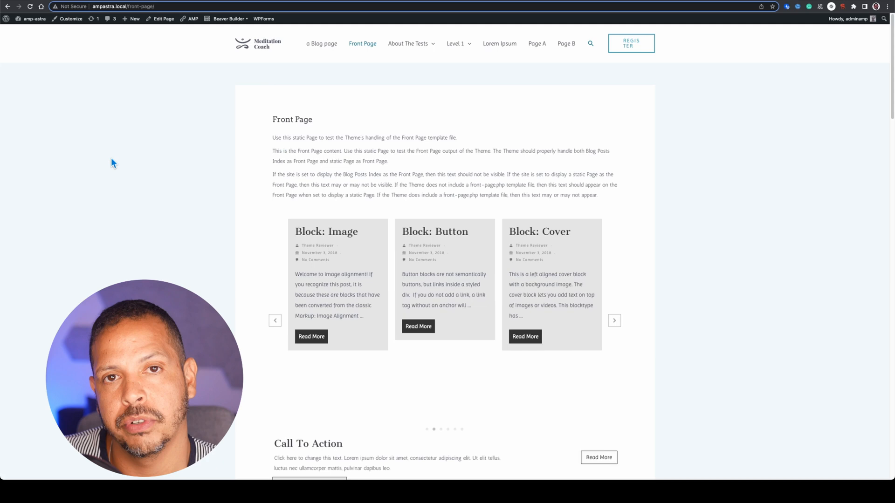
pyautogui.scroll(-3)
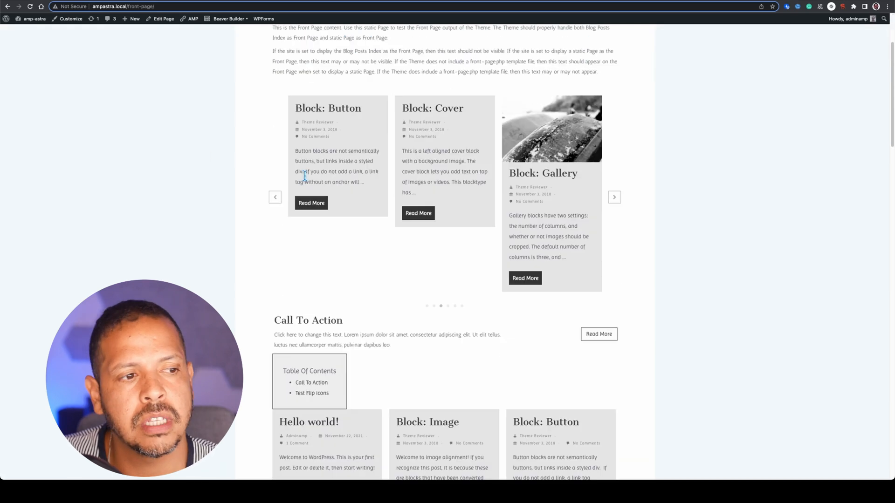
pyautogui.scroll(-3)
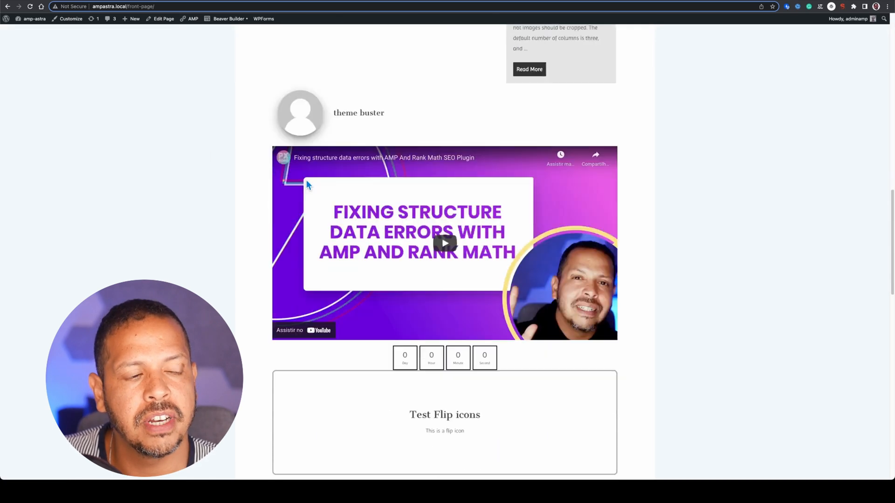
pyautogui.scroll(-3)
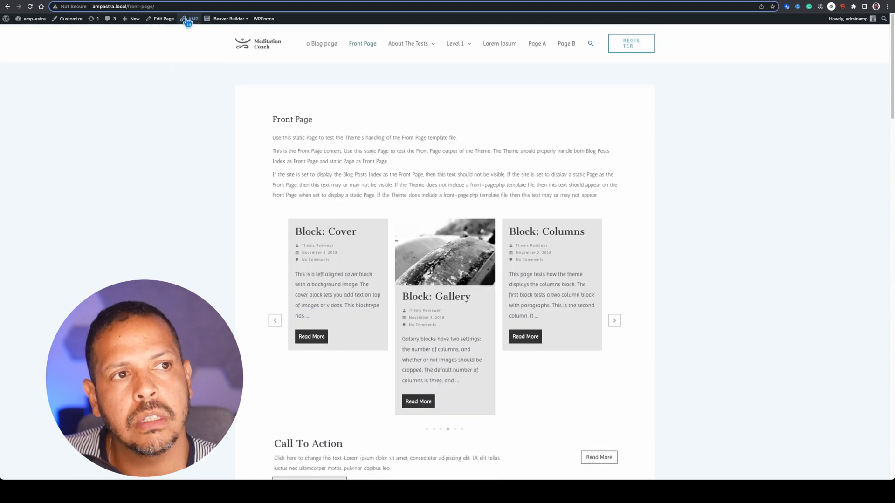
# Load the Front Page's AMP version from the admin bar and bring up its CSS Usage report
pyautogui.click(192, 19)
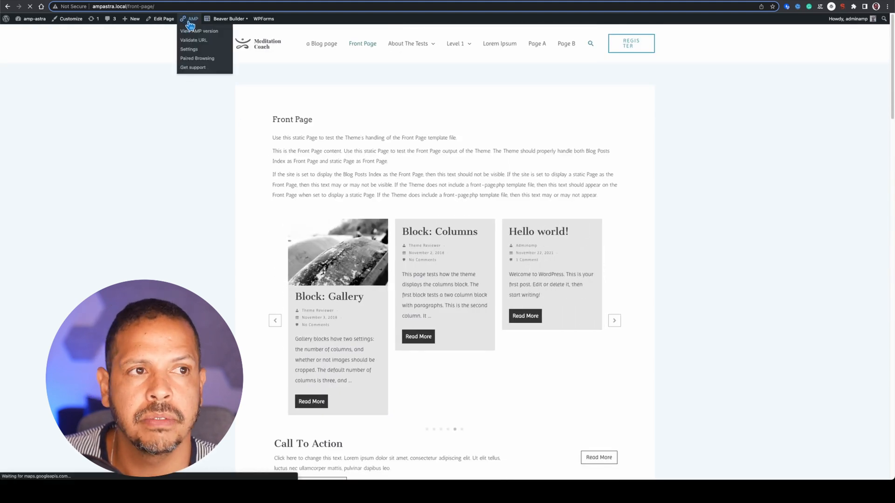
pyautogui.click(201, 31)
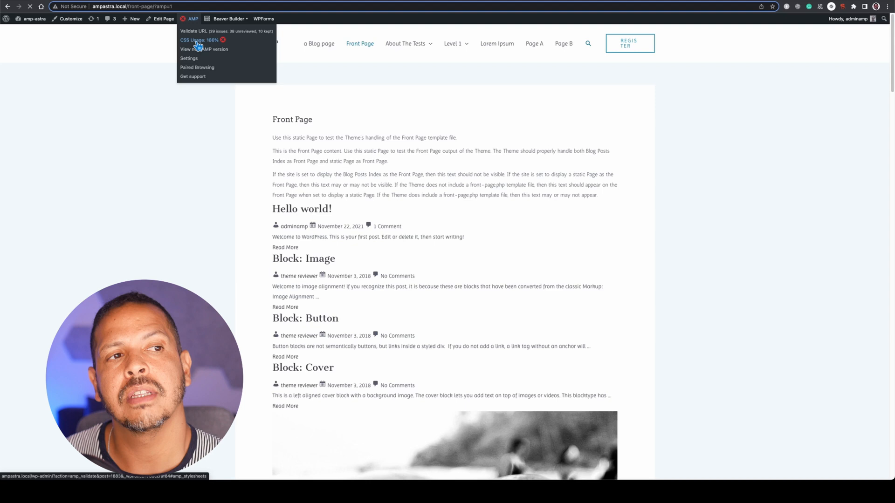
pyautogui.click(192, 30)
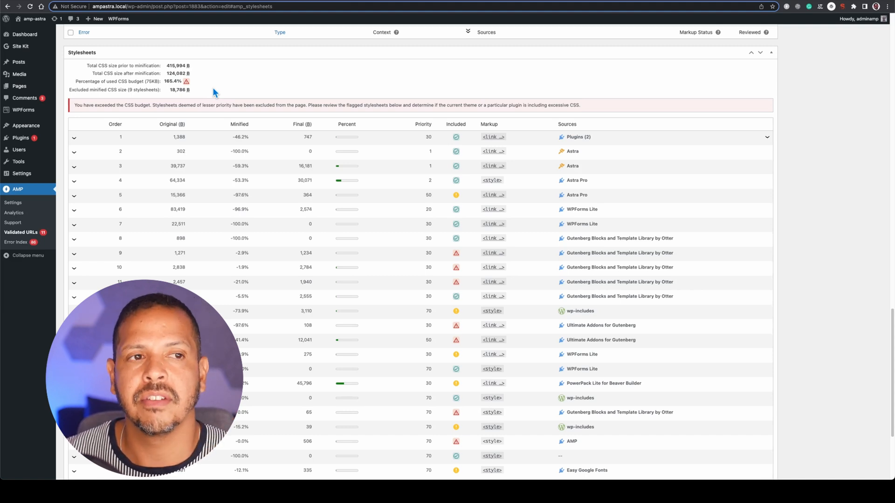
# Review the Stylesheets table showing 165.4% of CSS budget used with a budget-exceeded warning
pyautogui.scroll(-3)
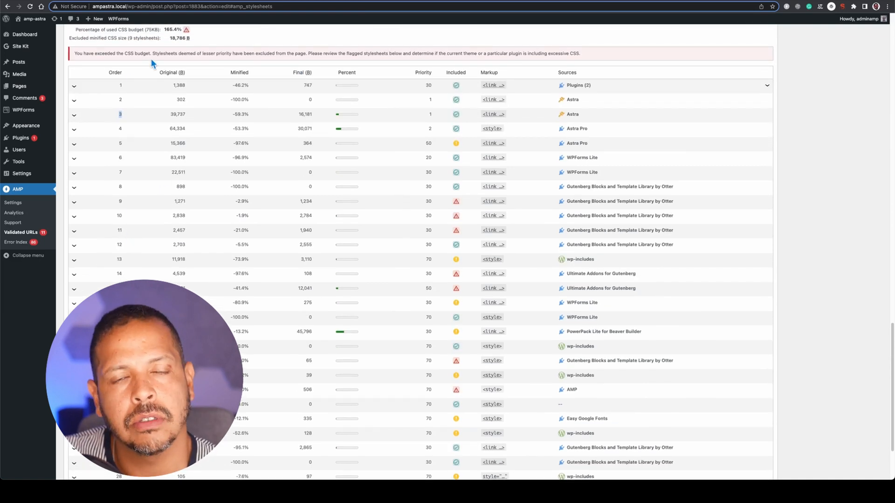
pyautogui.moveTo(158, 113)
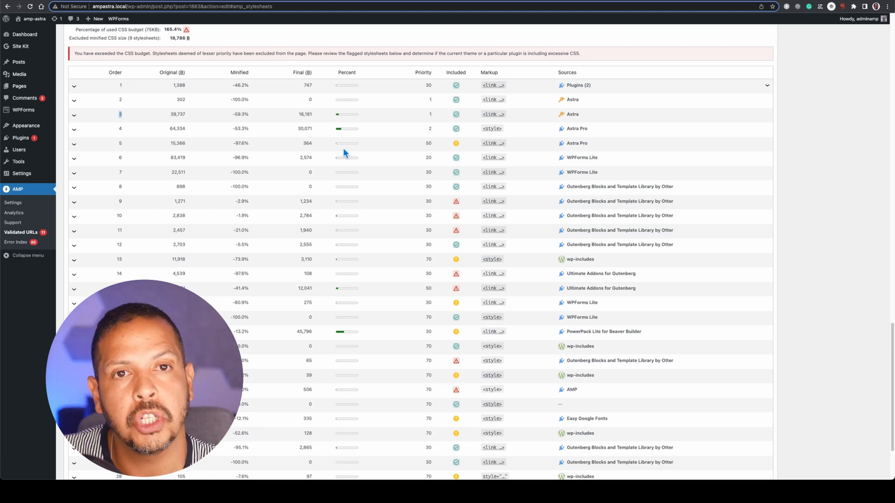
pyautogui.moveTo(391, 166)
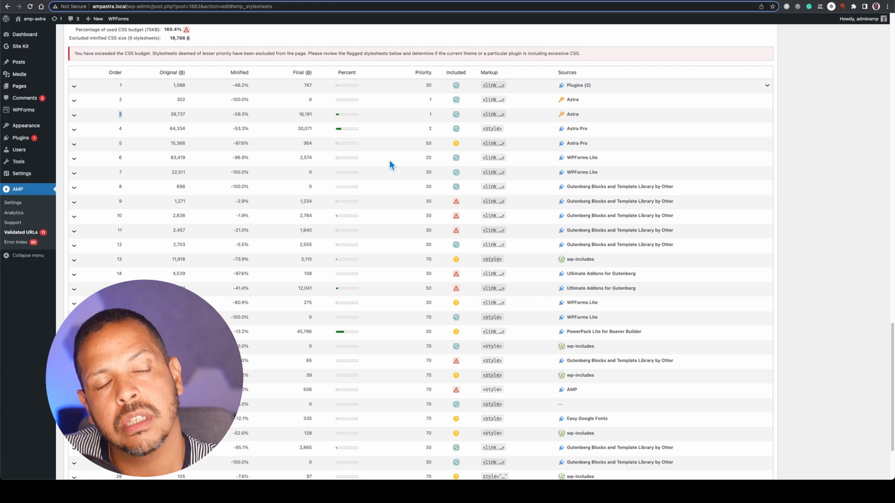